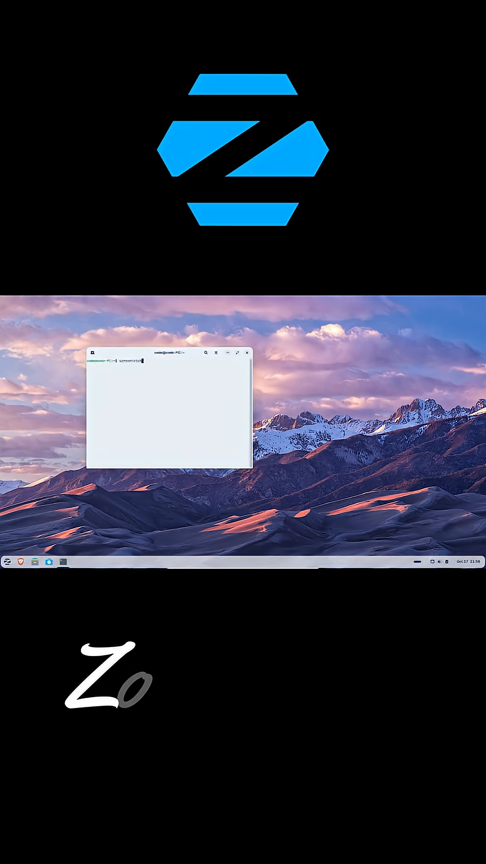
Run the terminal command so Settings, Calendar and Mail appear across the desktop.
{"action": "key", "text": "Return"}
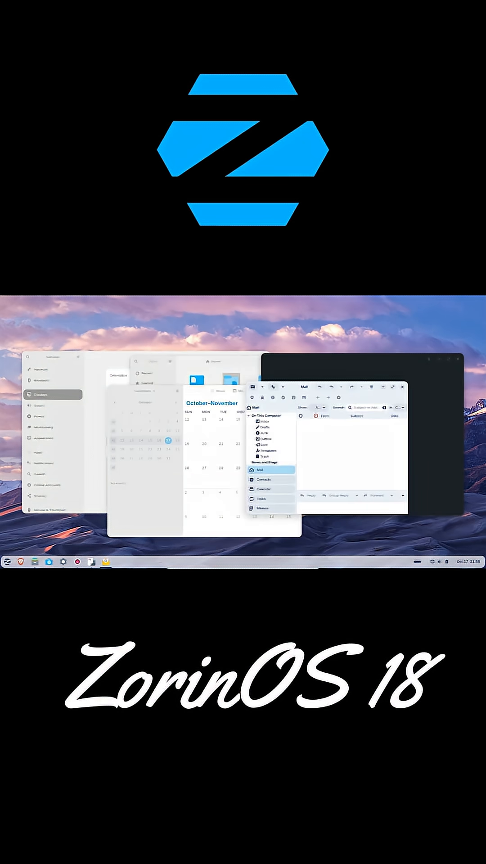
{"action": "mouse_move", "coordinate": [135, 416]}
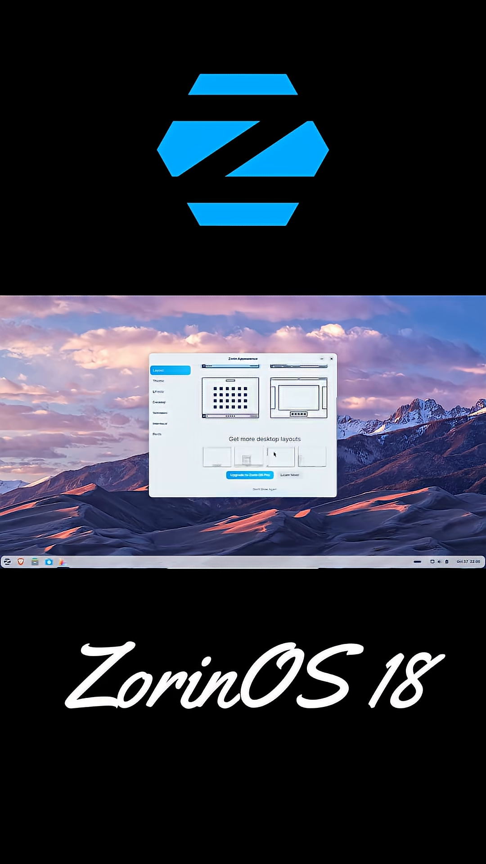
Cycle the accent colour through orange and grey to yellow, then show the Desktop background settings.
{"action": "left_click", "coordinate": [158, 380]}
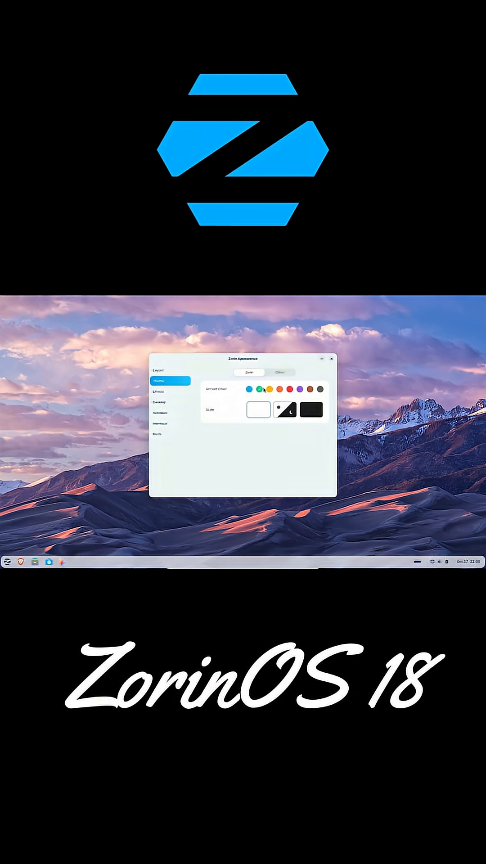
{"action": "left_click", "coordinate": [272, 390]}
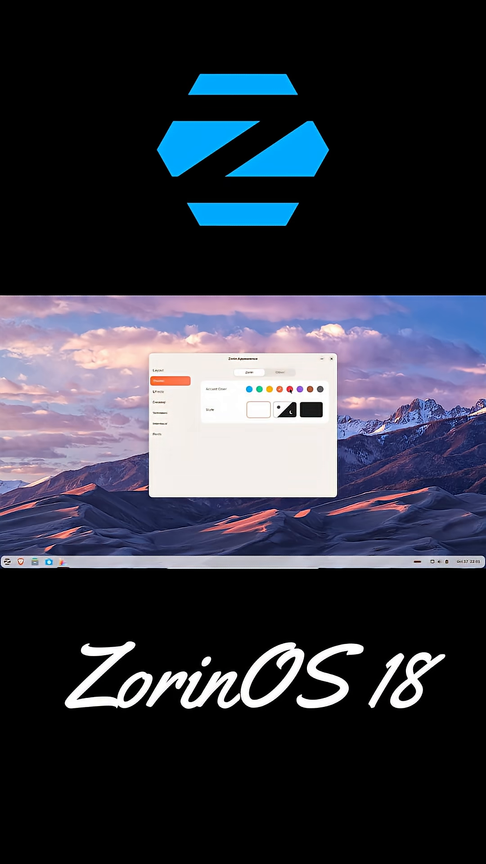
{"action": "left_click", "coordinate": [317, 390]}
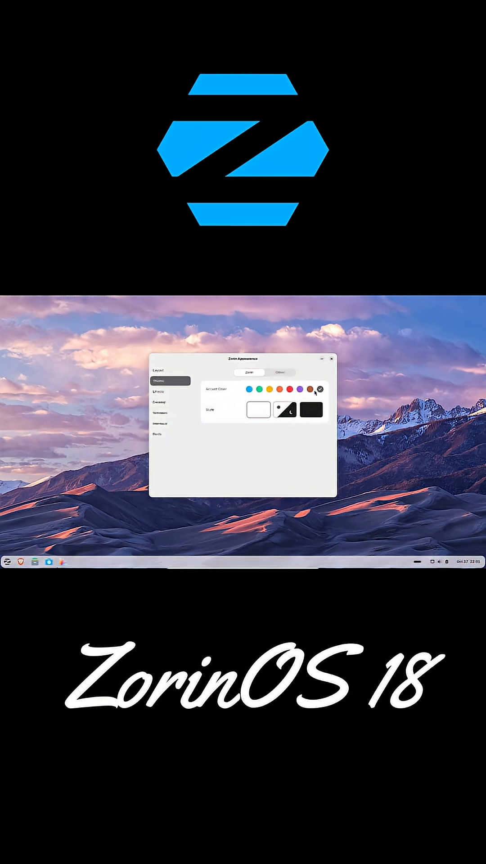
{"action": "left_click", "coordinate": [161, 401]}
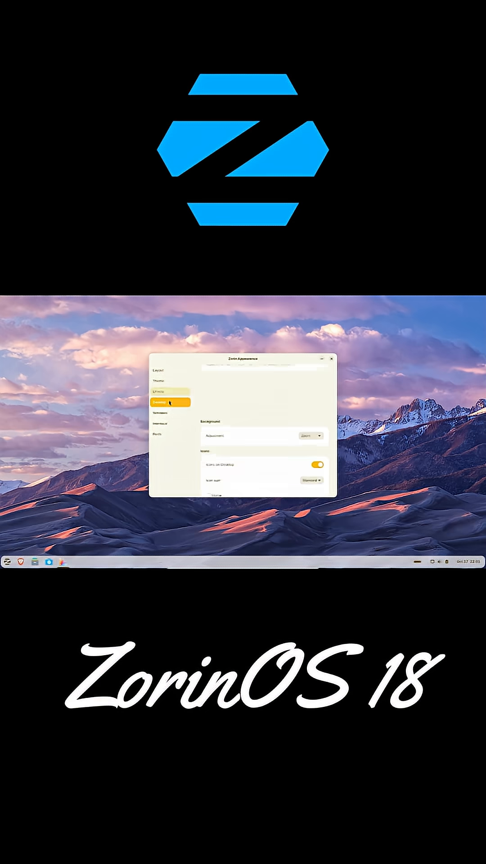
{"action": "left_click", "coordinate": [170, 434]}
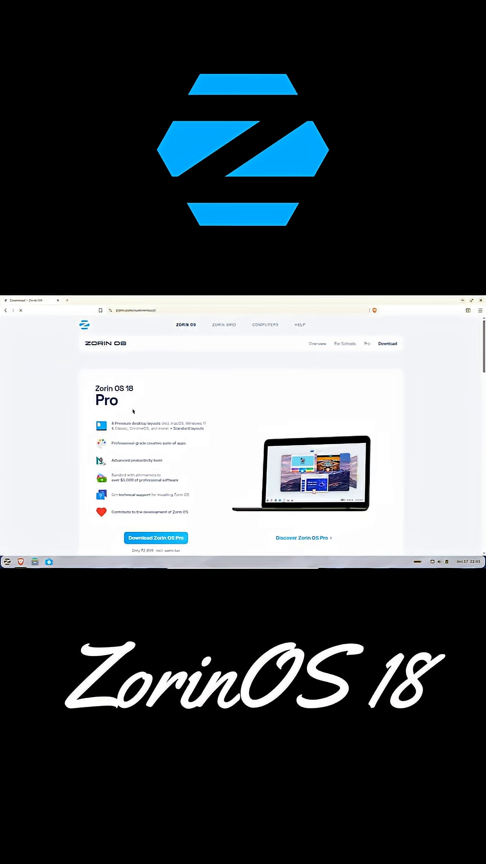
Start the Zorin OS Core download, bringing up the newsletter sign-up popup.
{"action": "scroll", "scroll_direction": "down", "scroll_amount": 3}
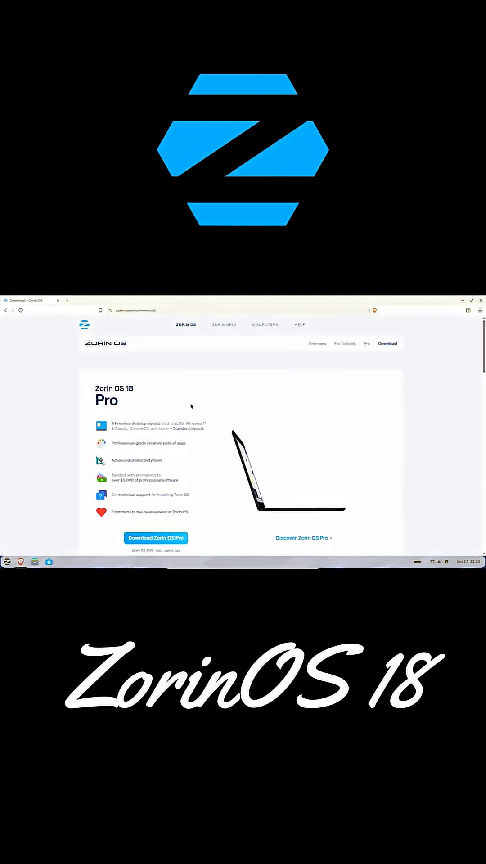
{"action": "left_click", "coordinate": [155, 537]}
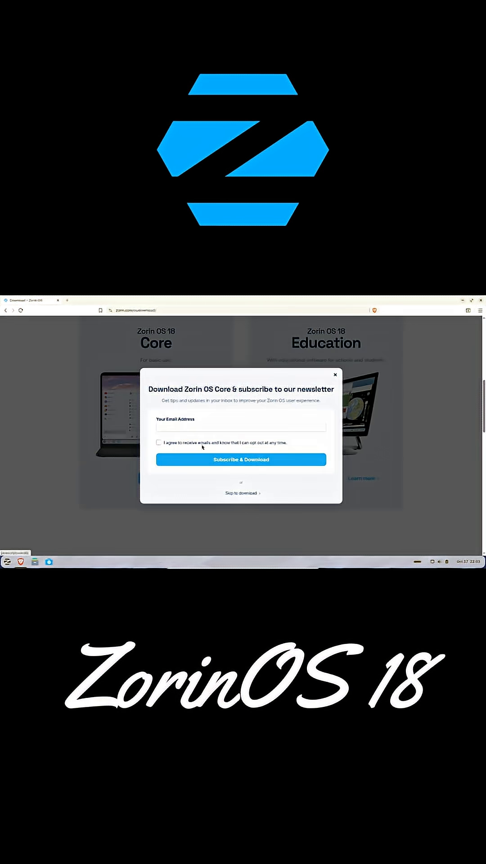